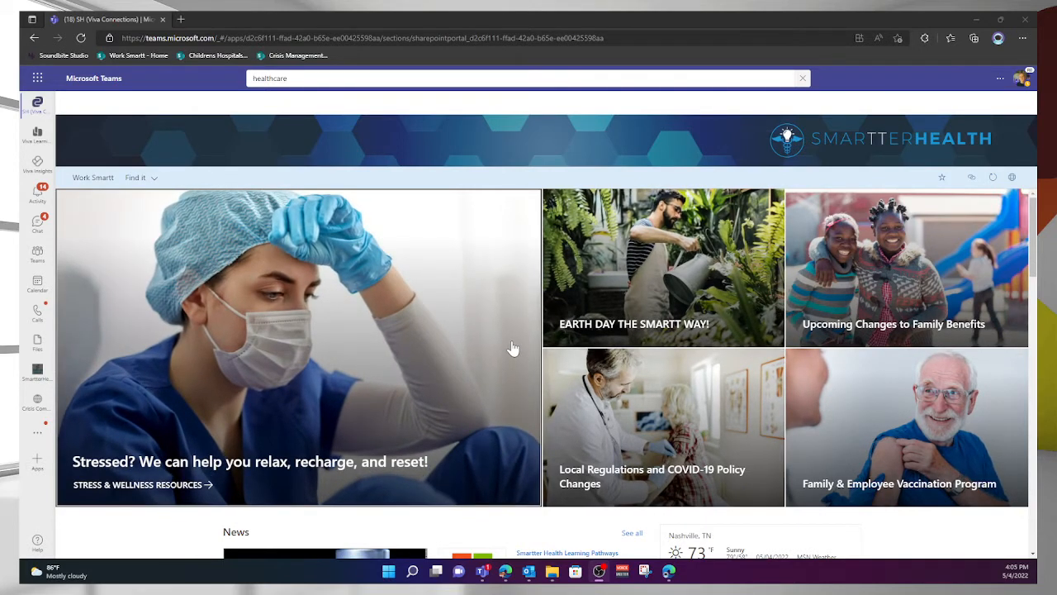
pyautogui.moveTo(356, 268)
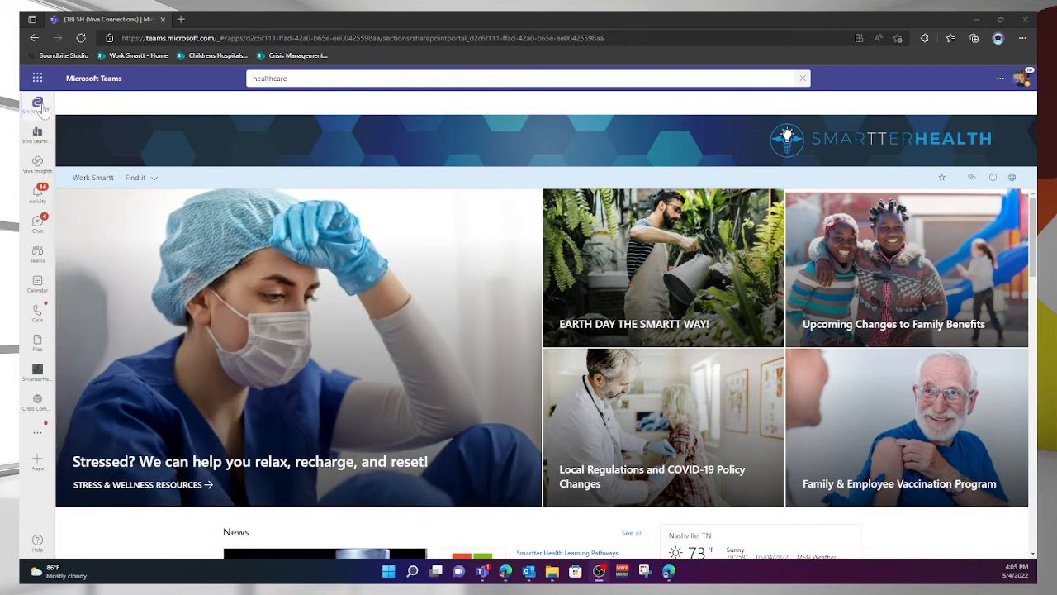
pyautogui.moveTo(463, 139)
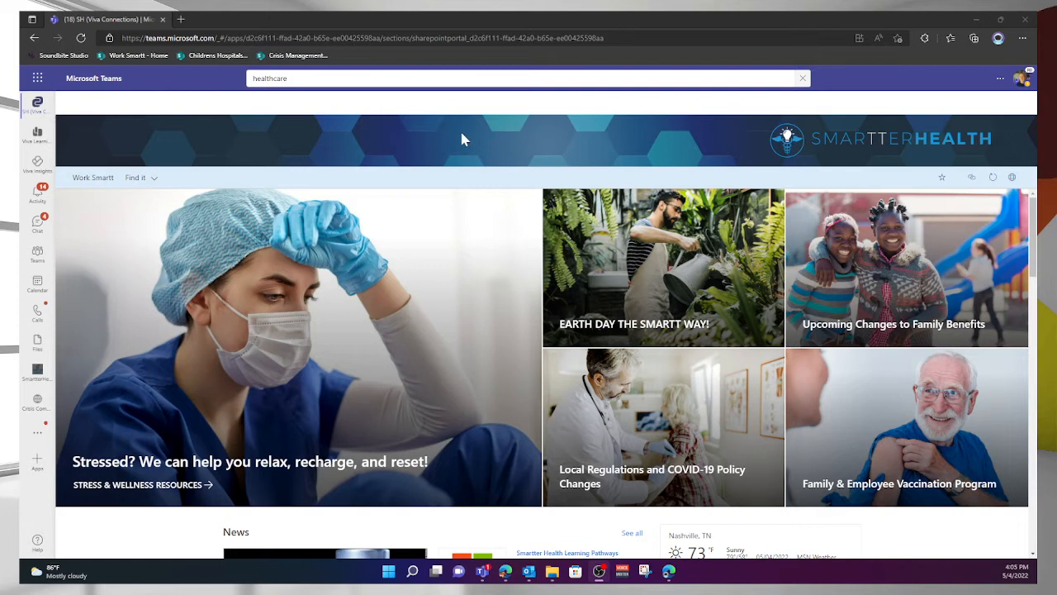
pyautogui.moveTo(488, 278)
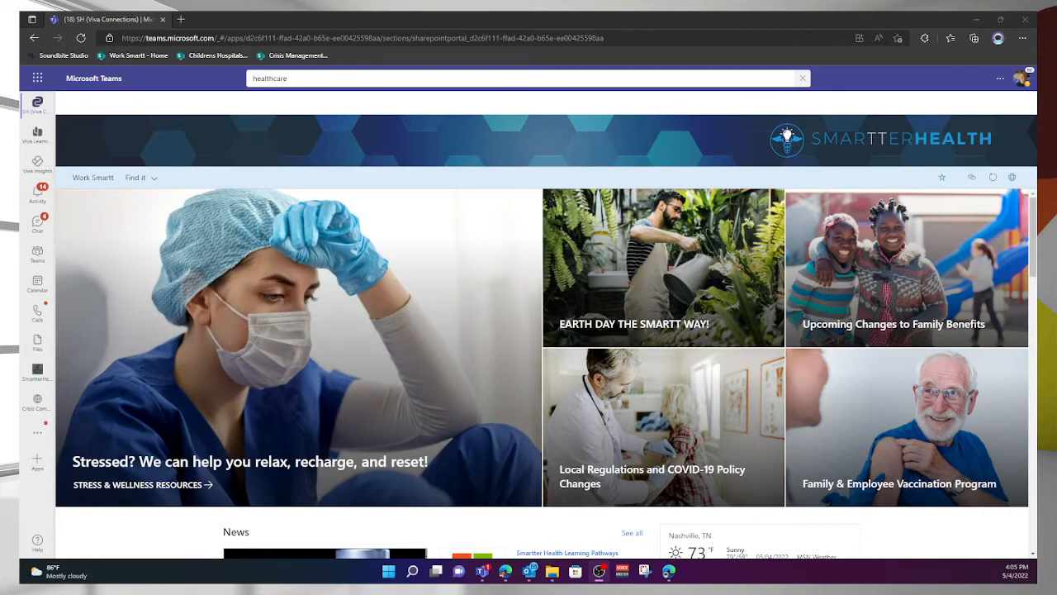
# - Show the 'healthcare' search suggestions, including the search-within-Viva Connections option
pyautogui.click(525, 77)
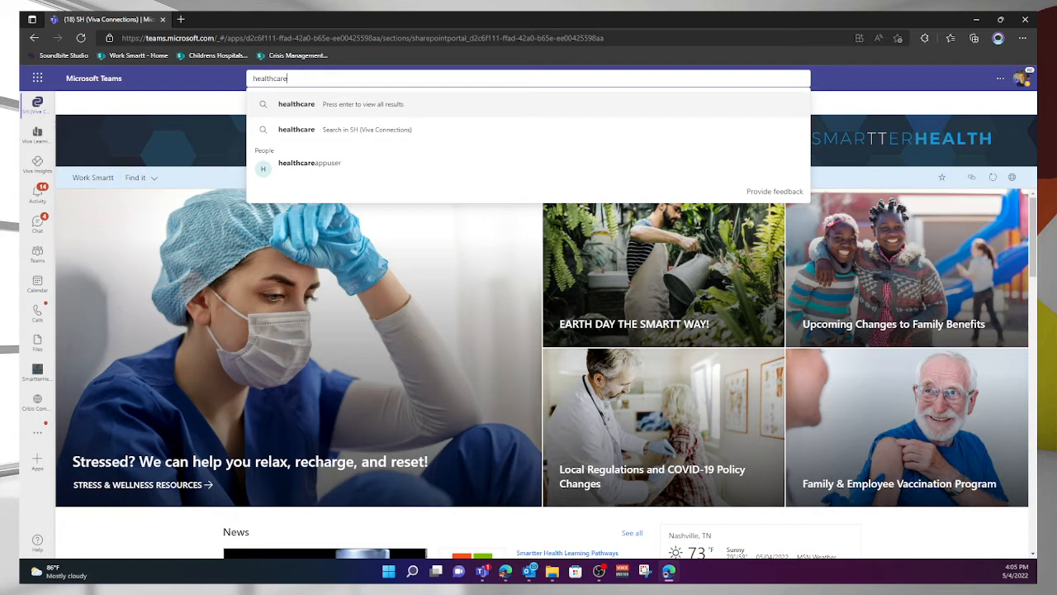
pyautogui.moveTo(342, 107)
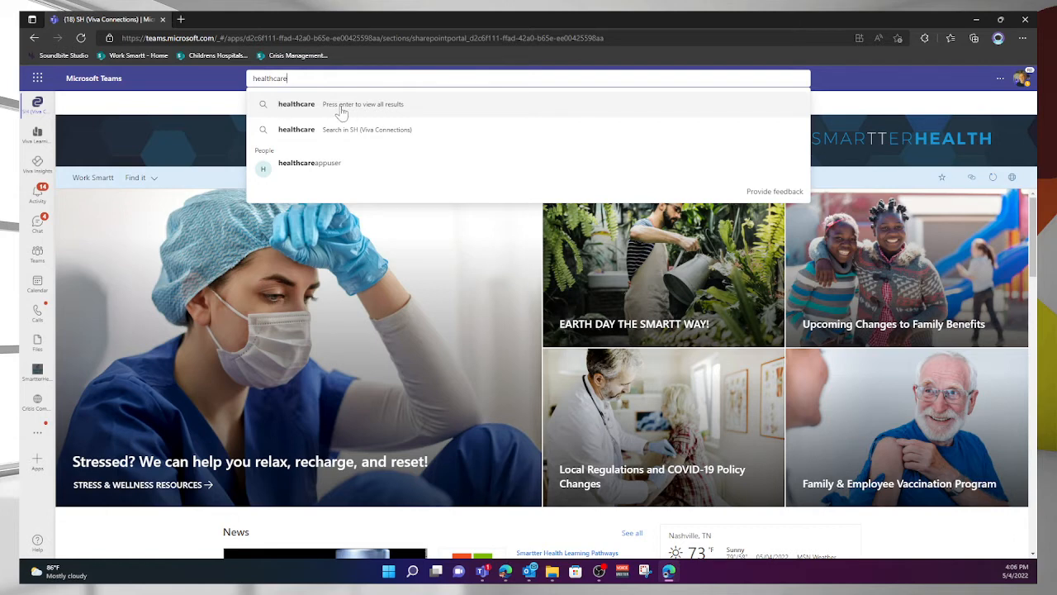
pyautogui.moveTo(326, 109)
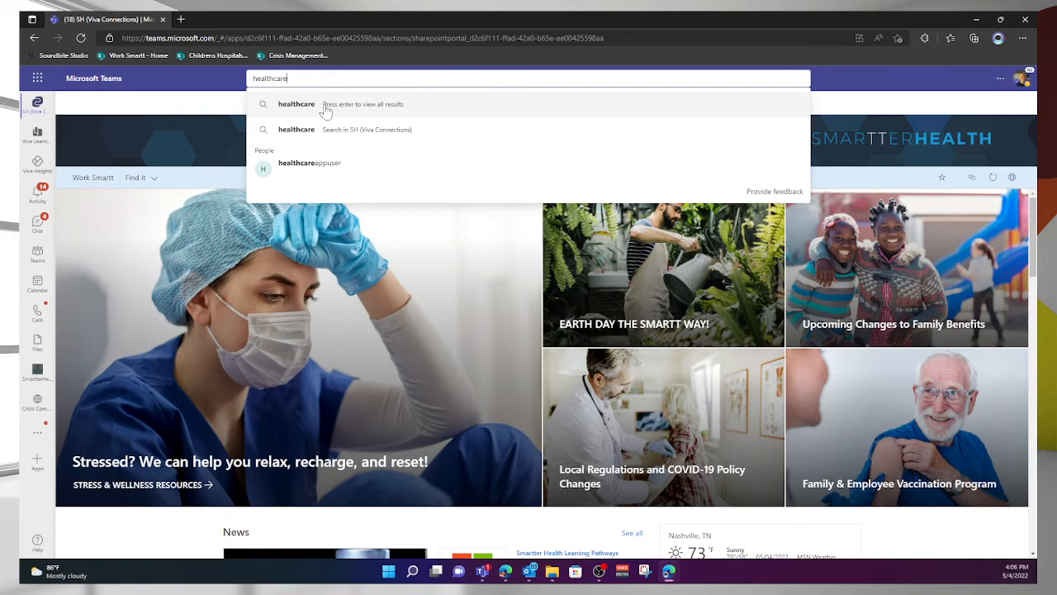
pyautogui.moveTo(390, 111)
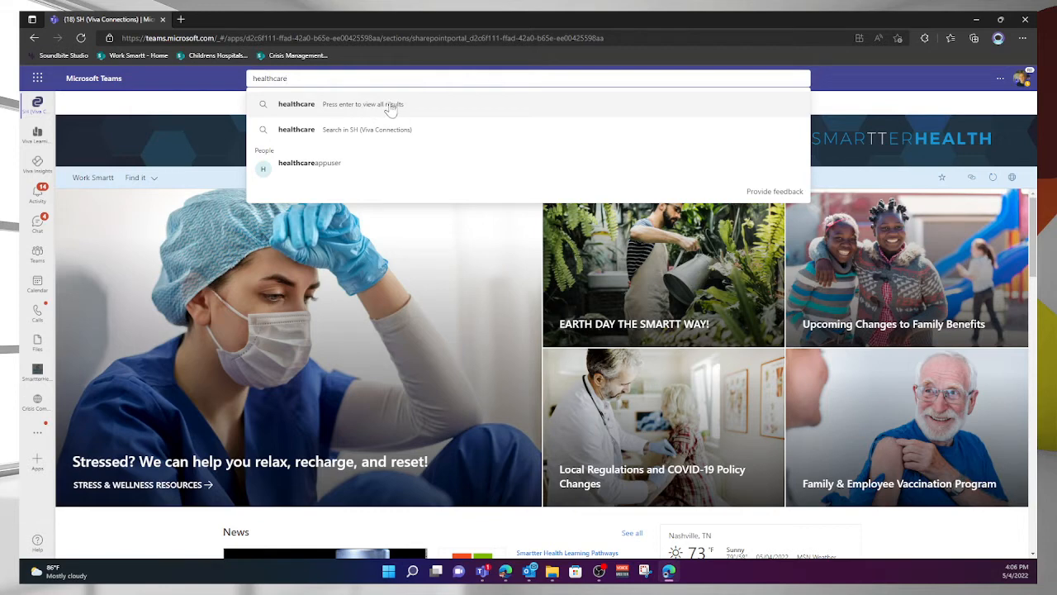
pyautogui.moveTo(390, 109)
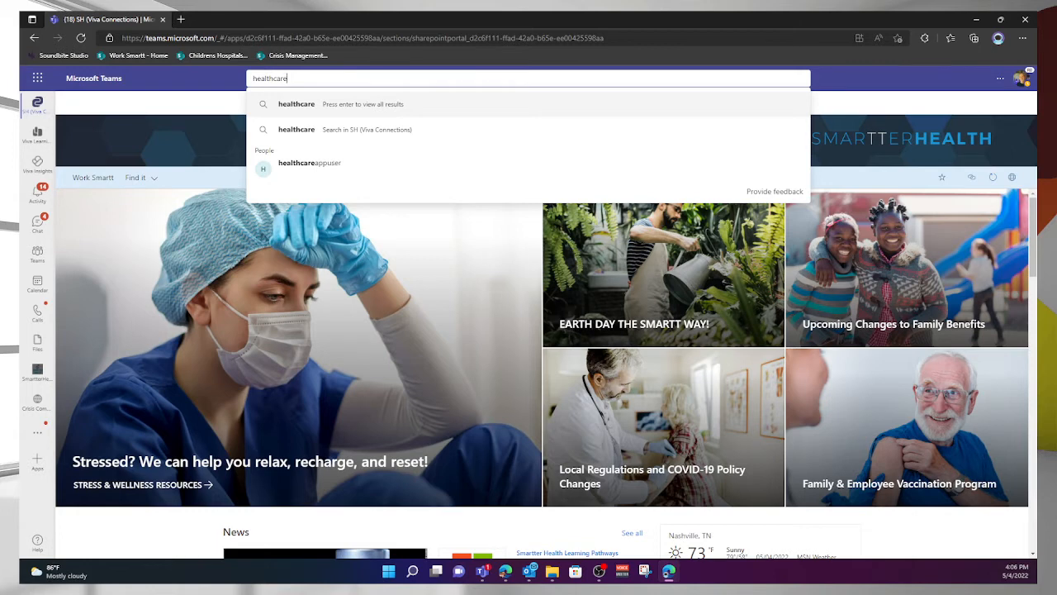
pyautogui.moveTo(284, 140)
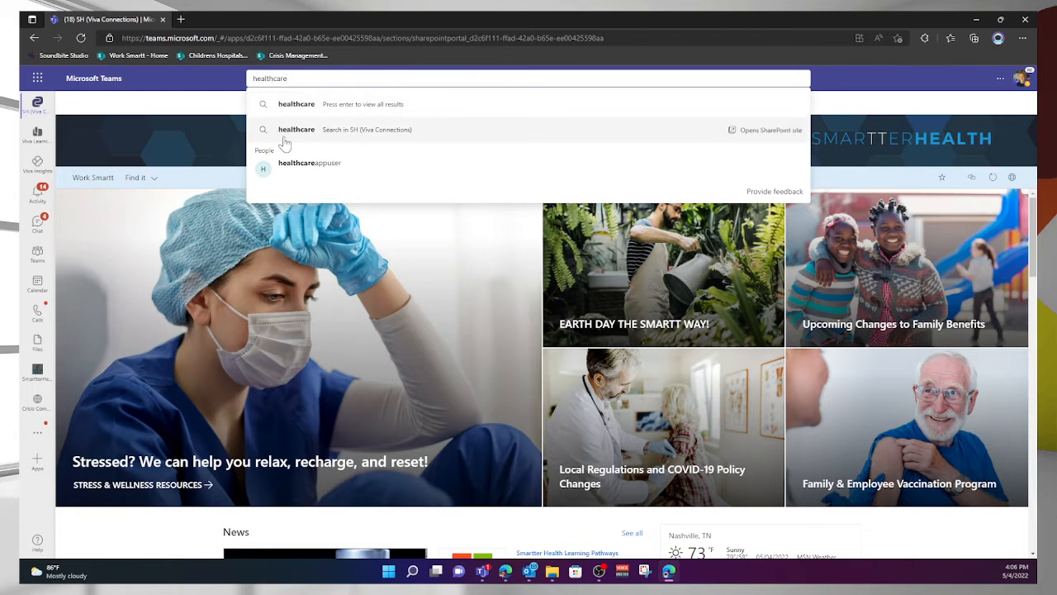
pyautogui.moveTo(343, 141)
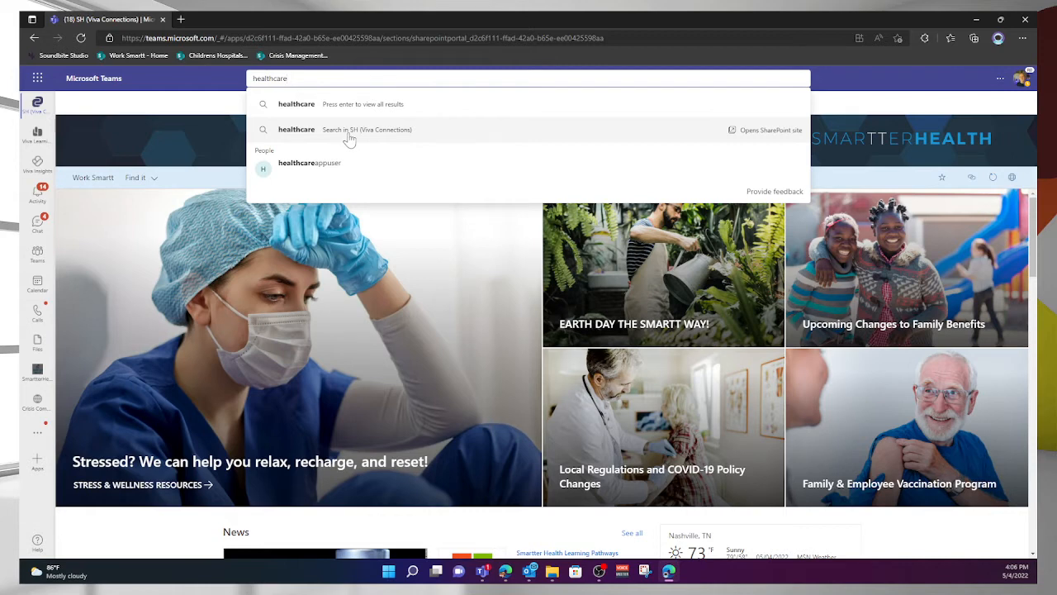
pyautogui.moveTo(436, 145)
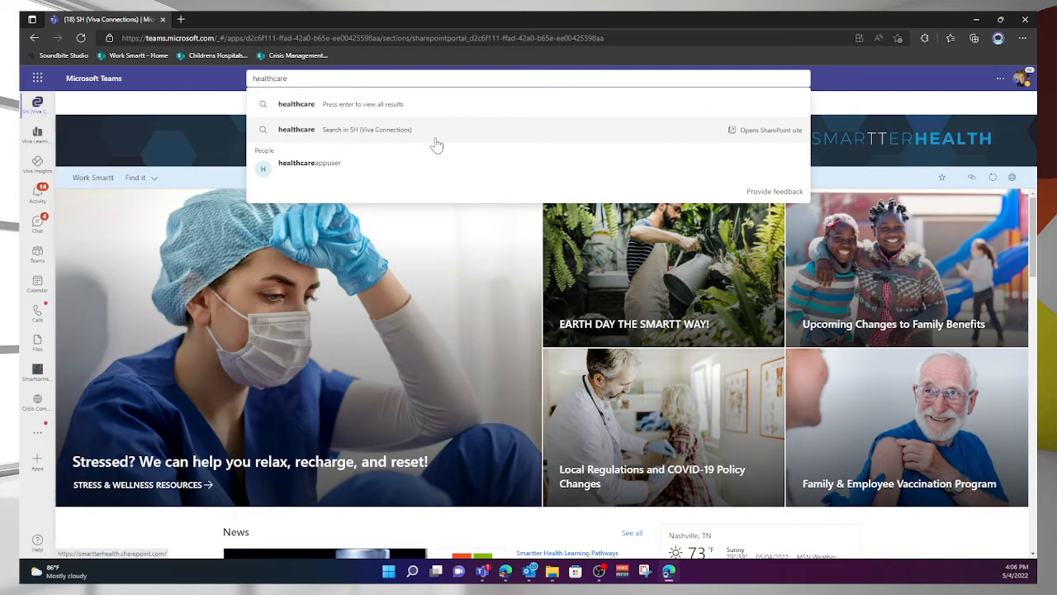
pyautogui.moveTo(303, 136)
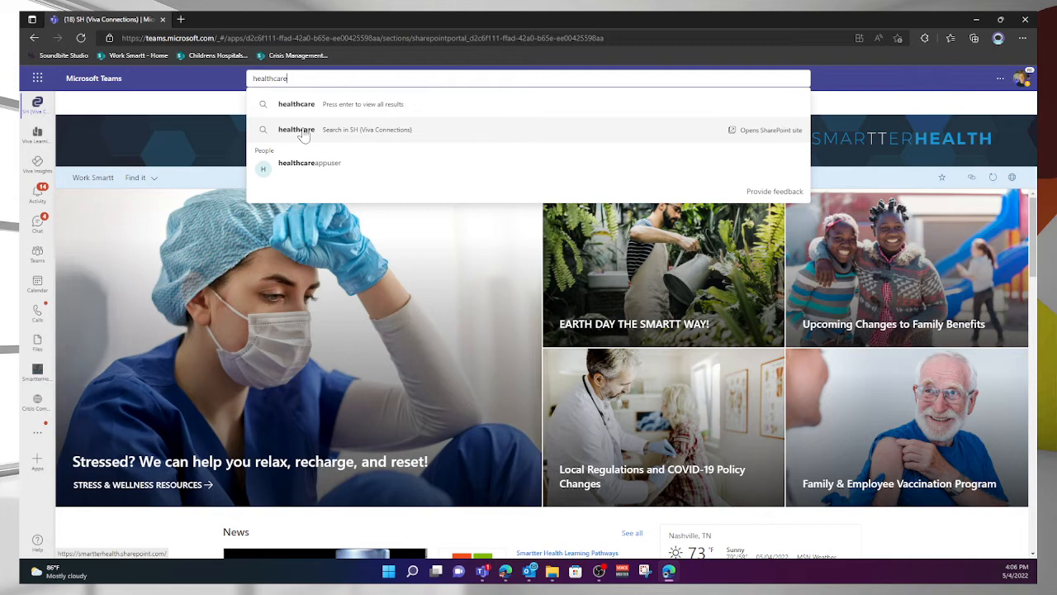
pyautogui.moveTo(756, 132)
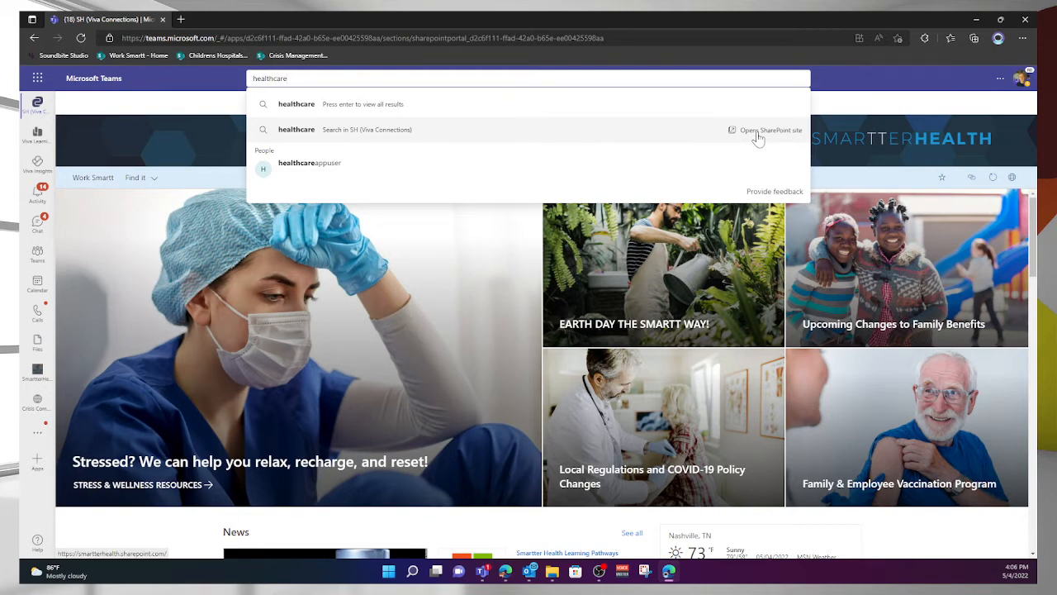
pyautogui.moveTo(313, 164)
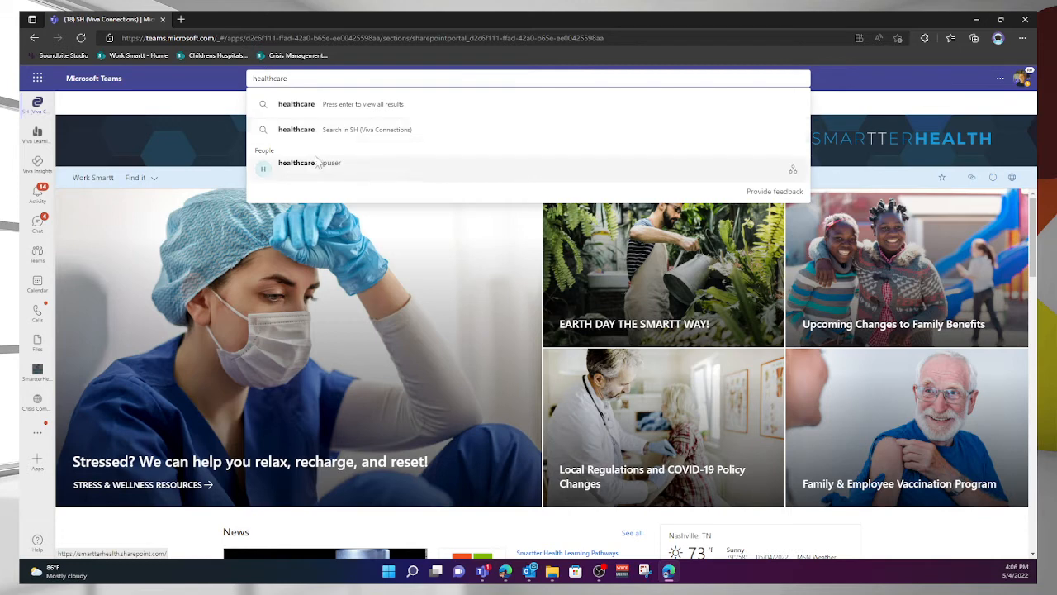
pyautogui.moveTo(309, 173)
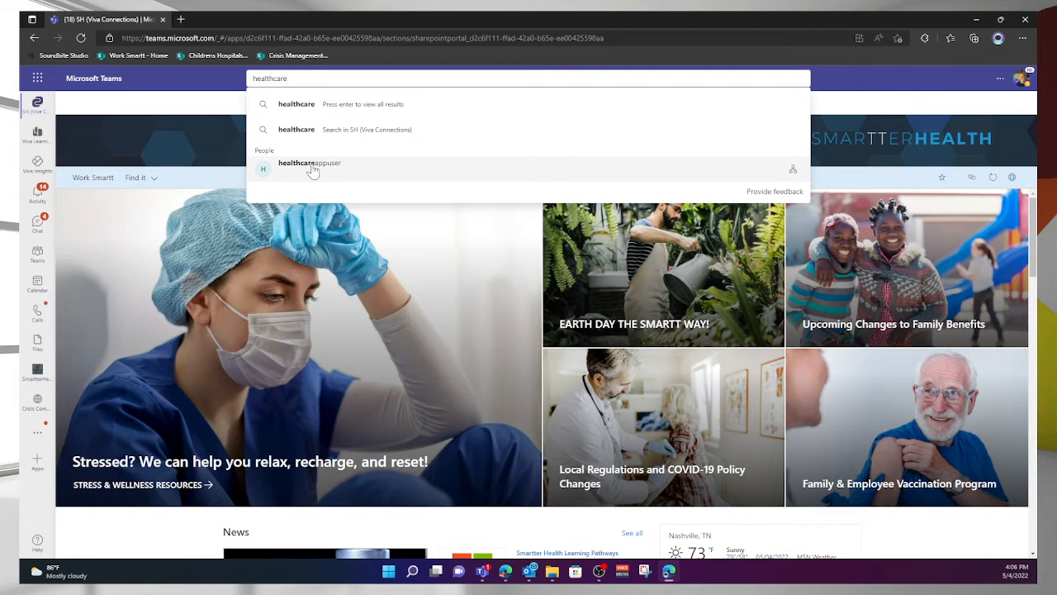
pyautogui.moveTo(294, 136)
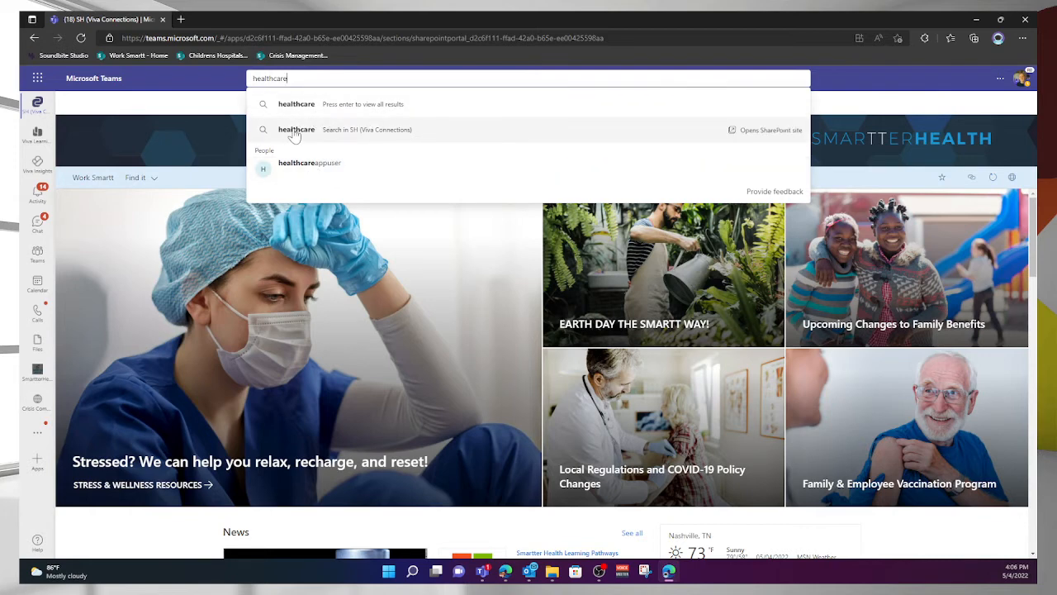
pyautogui.moveTo(337, 135)
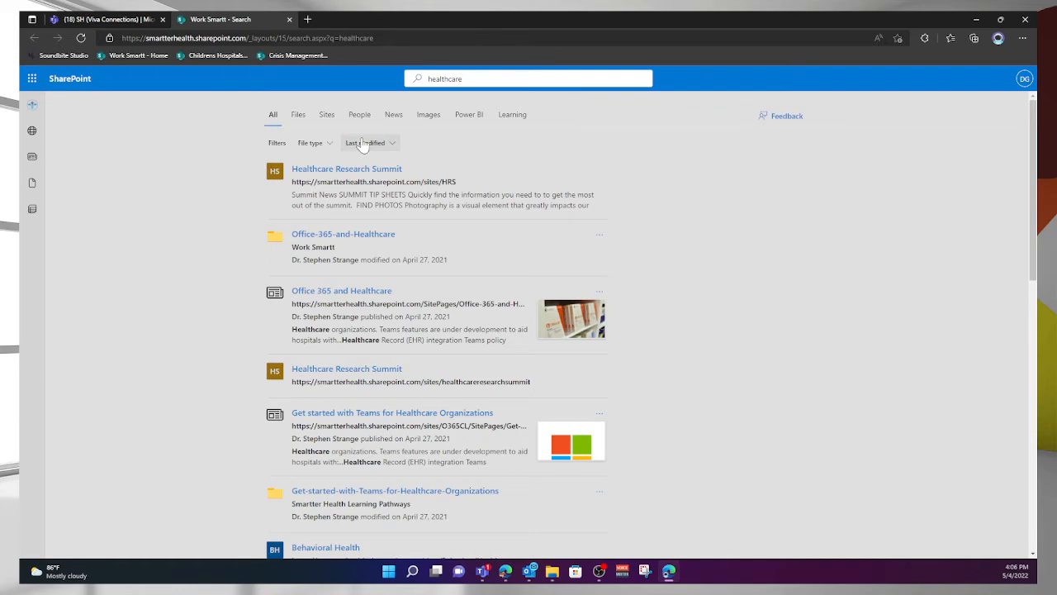
pyautogui.scroll(-3)
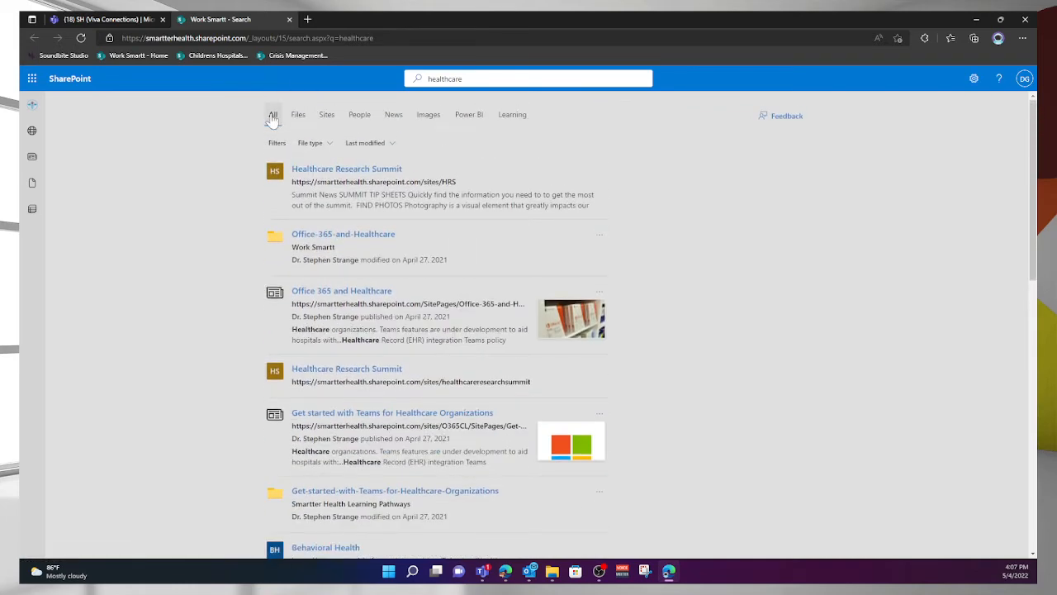
pyautogui.click(297, 114)
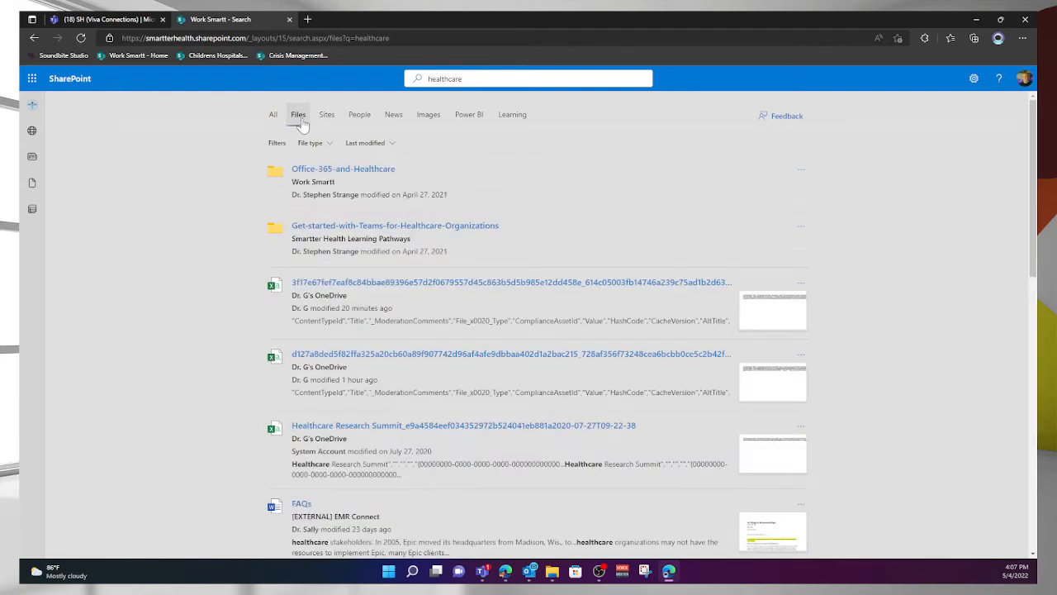
pyautogui.click(327, 114)
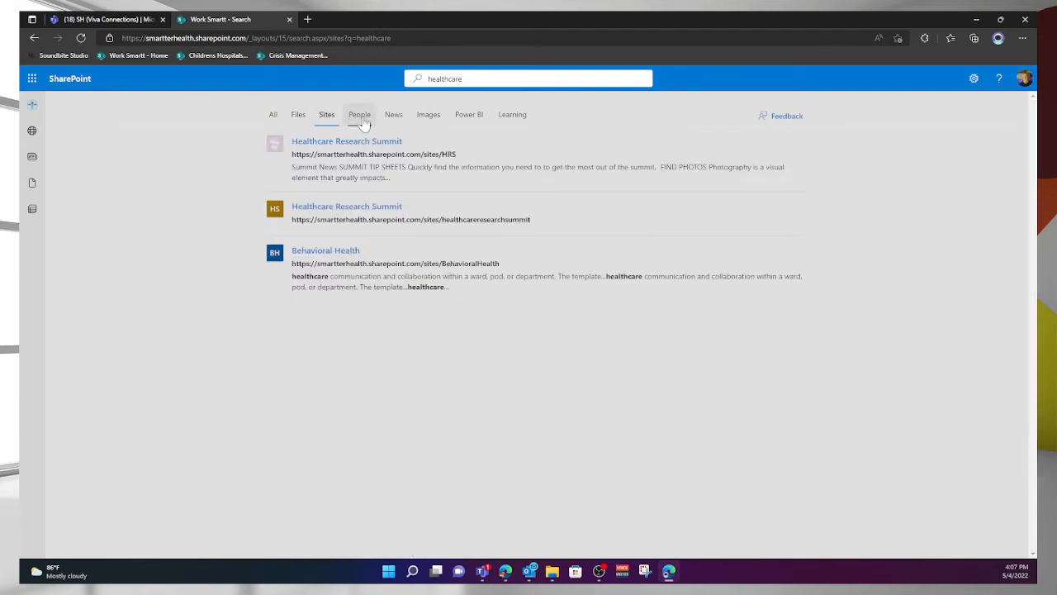
pyautogui.click(360, 114)
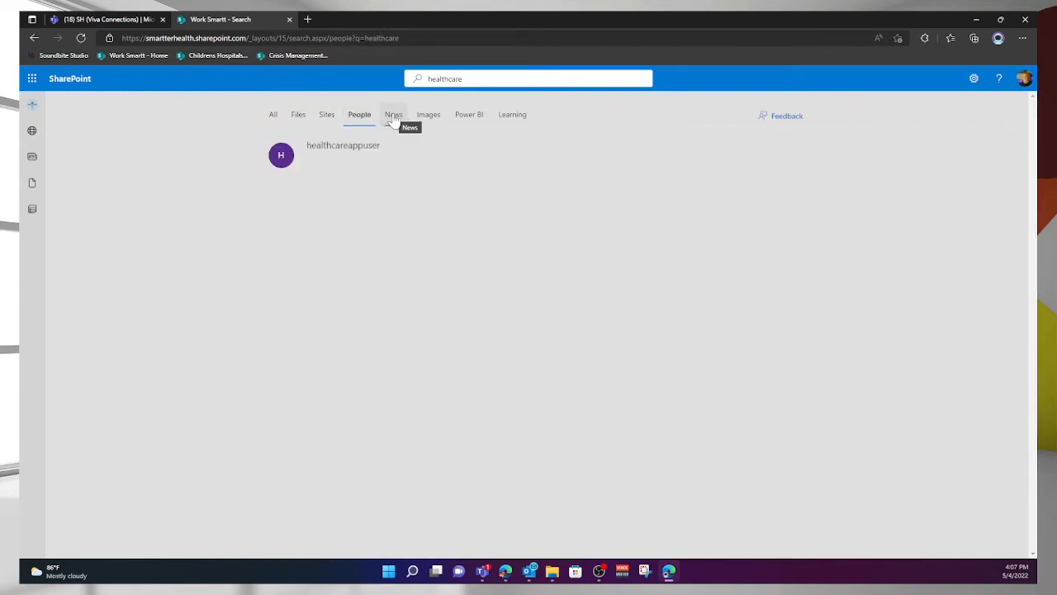
pyautogui.click(428, 114)
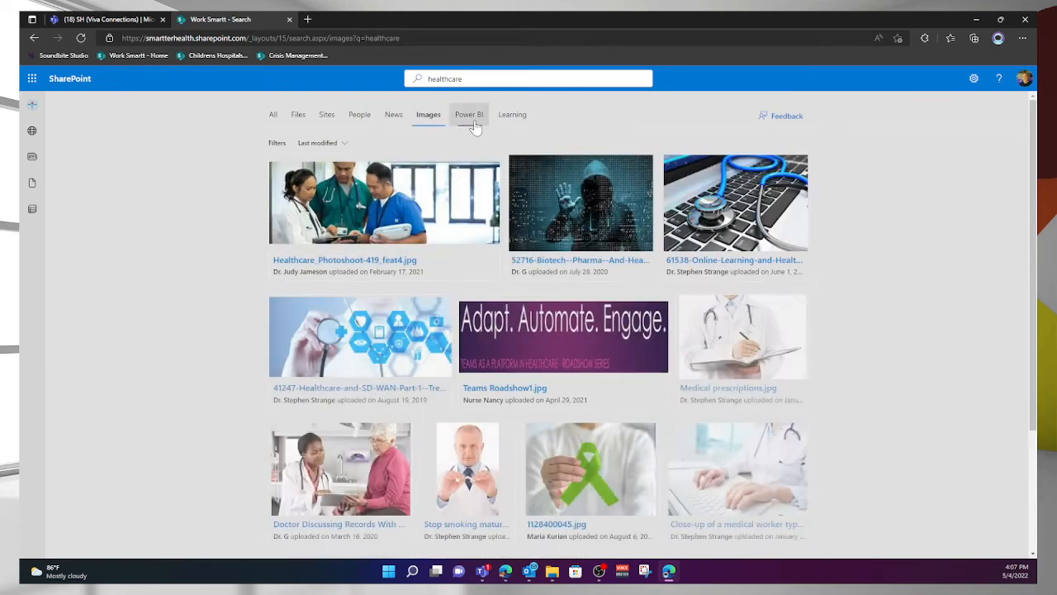
pyautogui.click(469, 114)
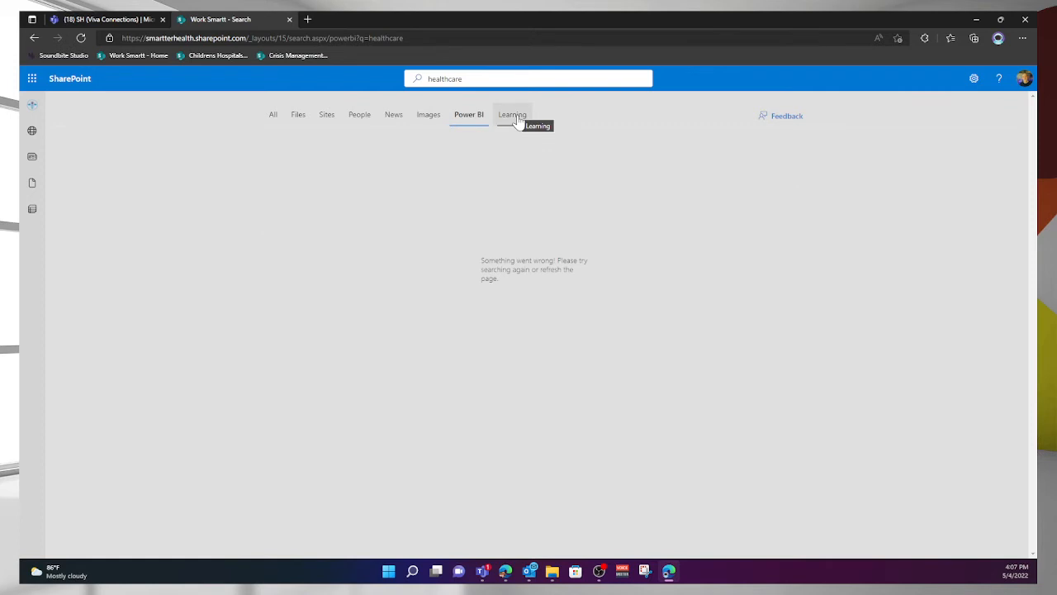
pyautogui.click(512, 114)
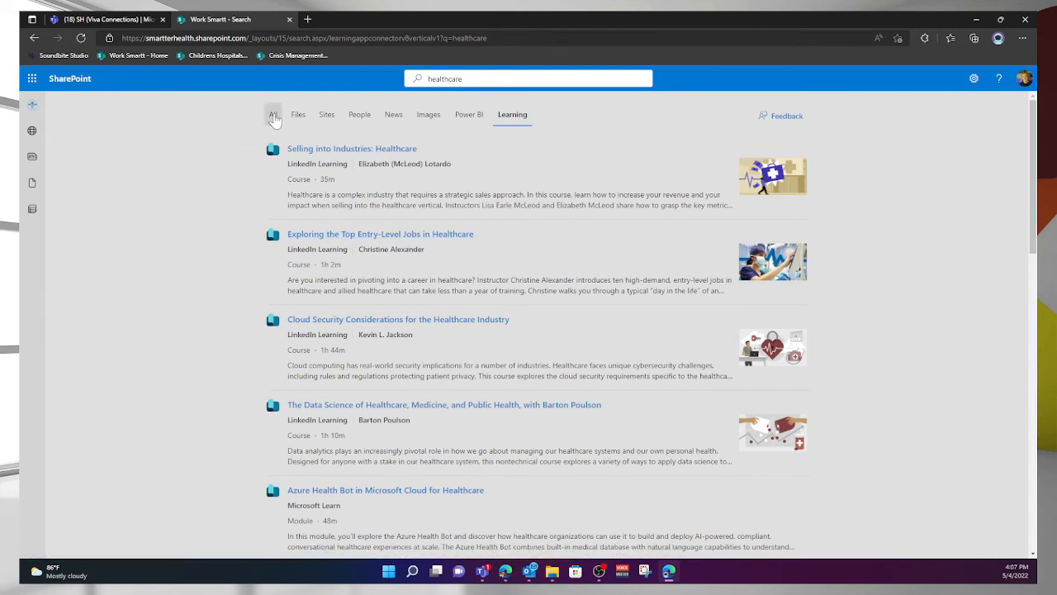
pyautogui.click(274, 114)
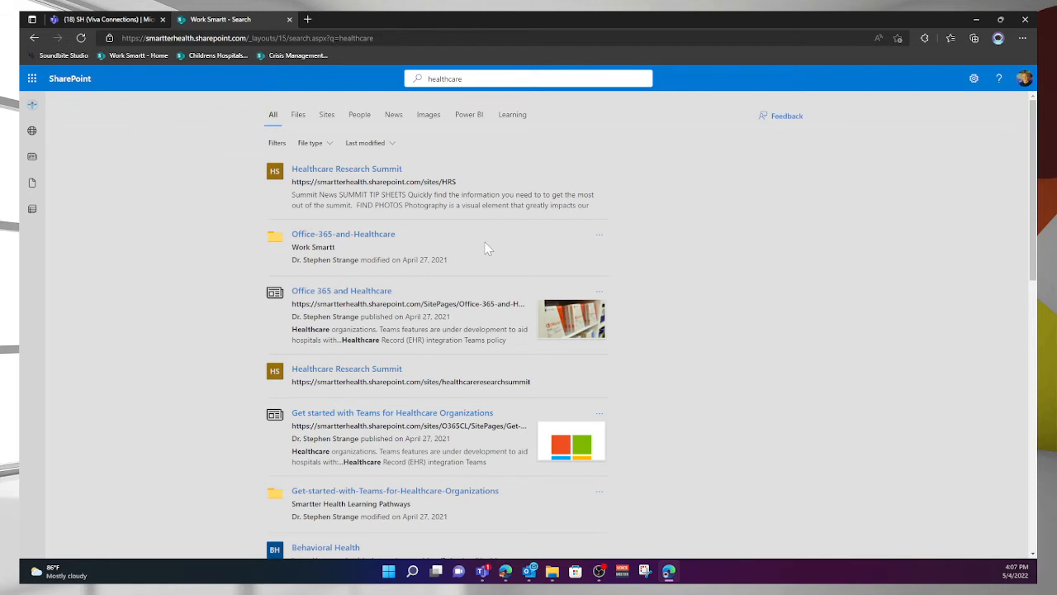
pyautogui.click(99, 20)
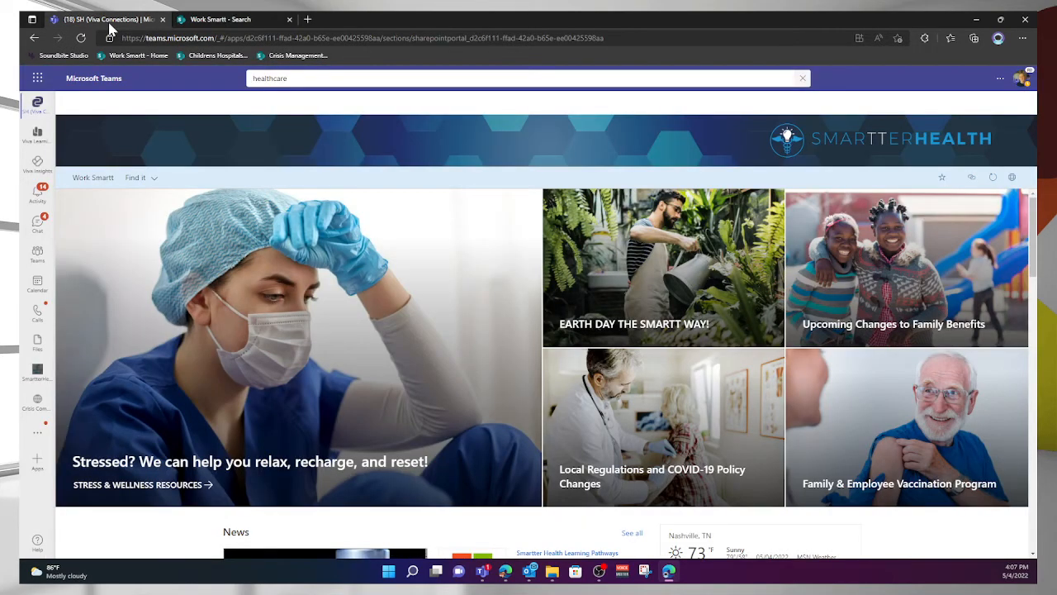
pyautogui.moveTo(598, 185)
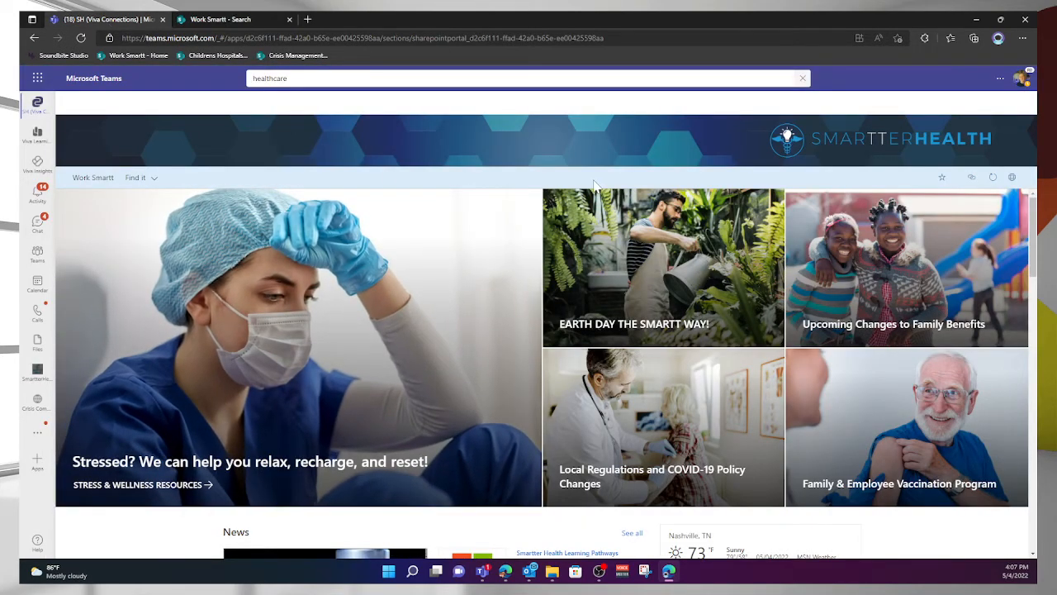
pyautogui.moveTo(459, 106)
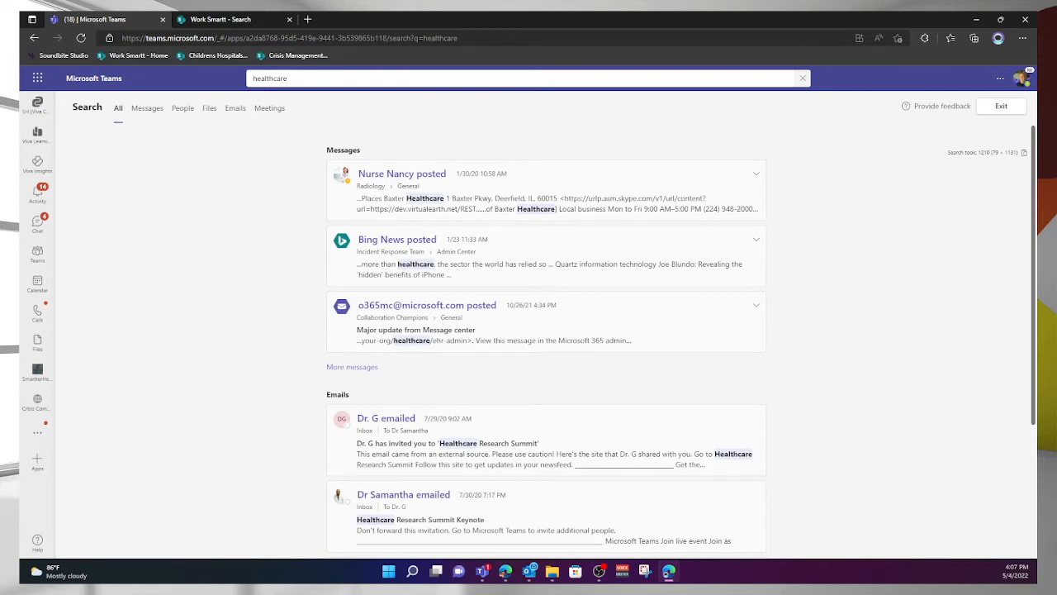
# - Reopen the 'healthcare' suggestions above the Teams messages and emails results
pyautogui.click(529, 77)
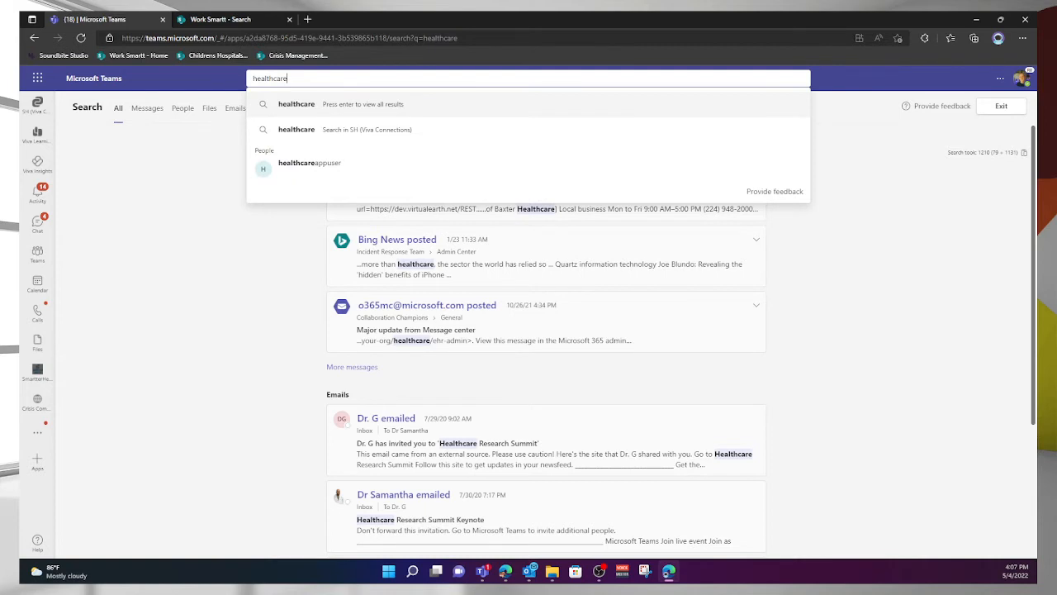
pyautogui.moveTo(359, 109)
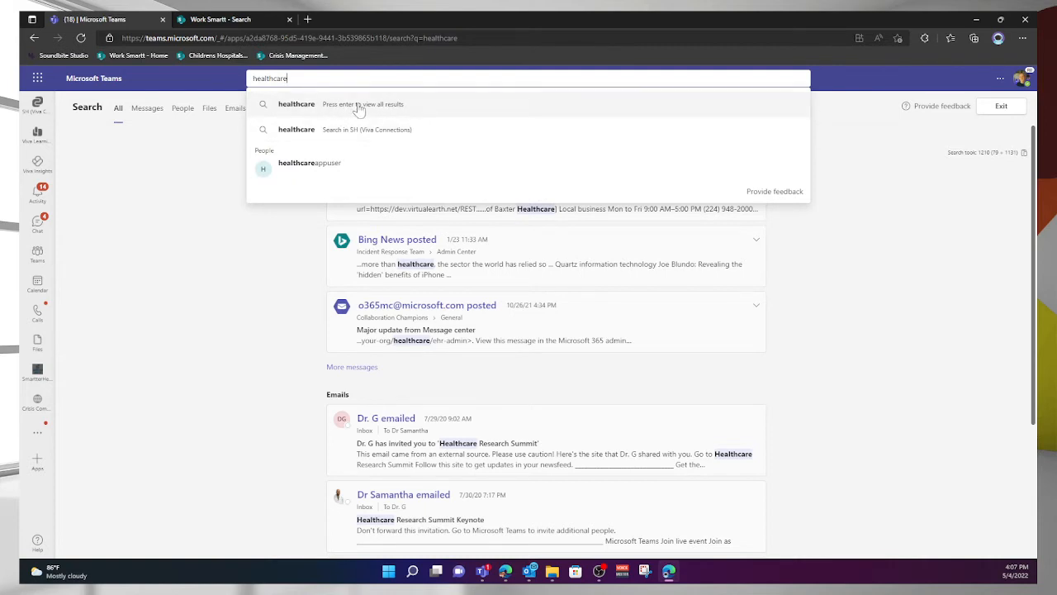
pyautogui.moveTo(329, 132)
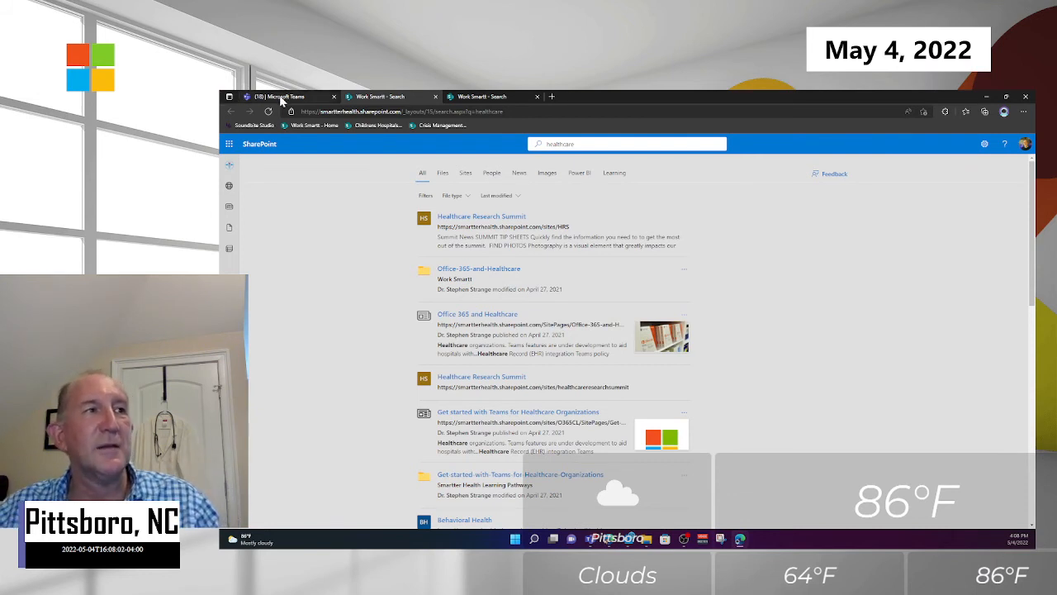
# - Return from the SharePoint results page to the Teams 'healthcare' results
pyautogui.click(284, 96)
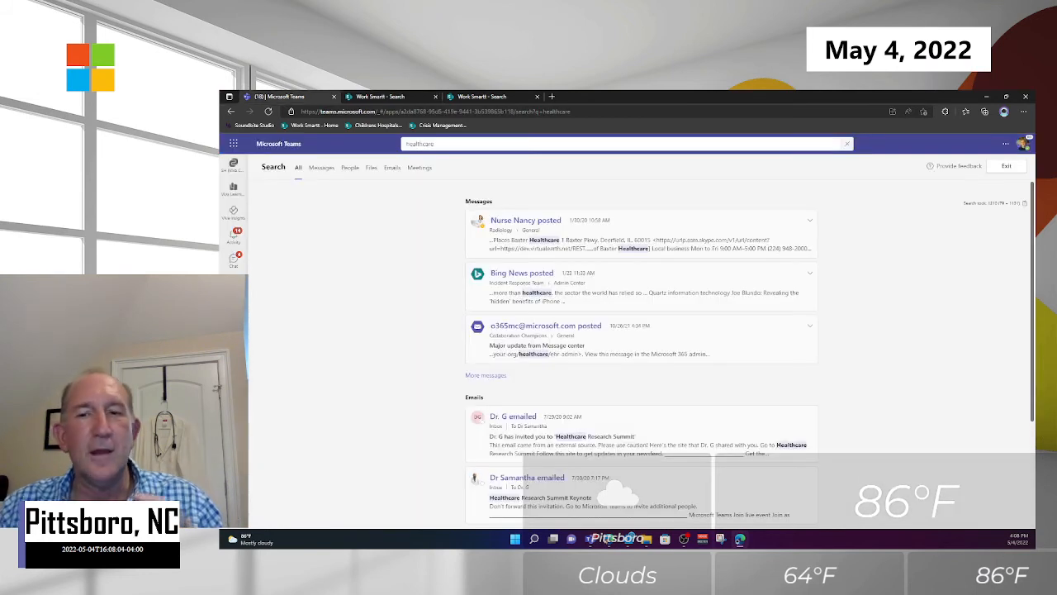